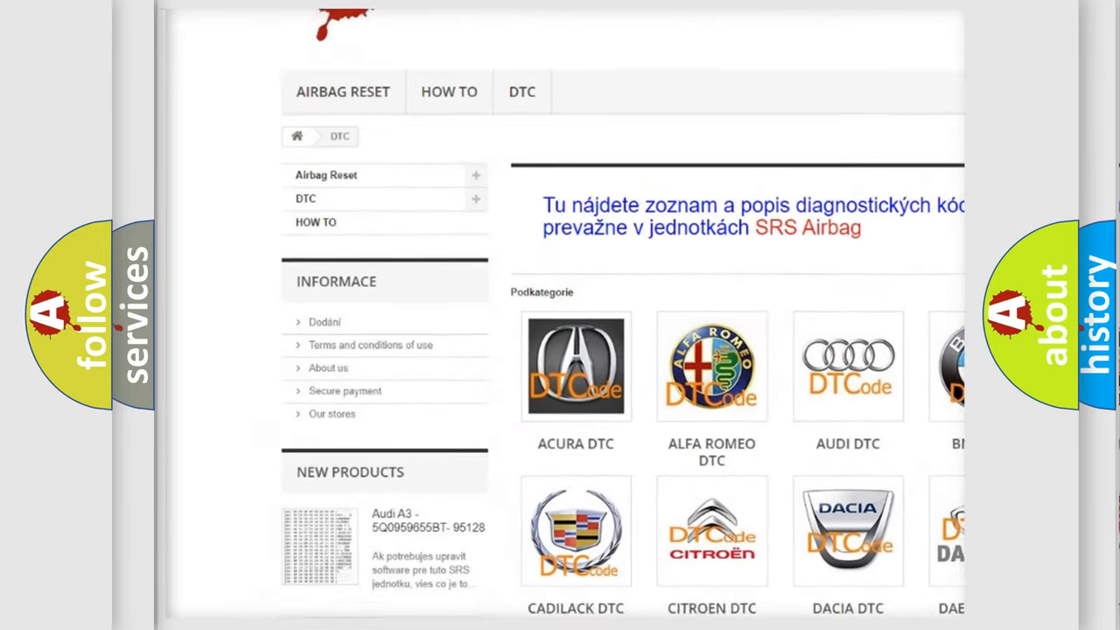
scroll("down", 3)
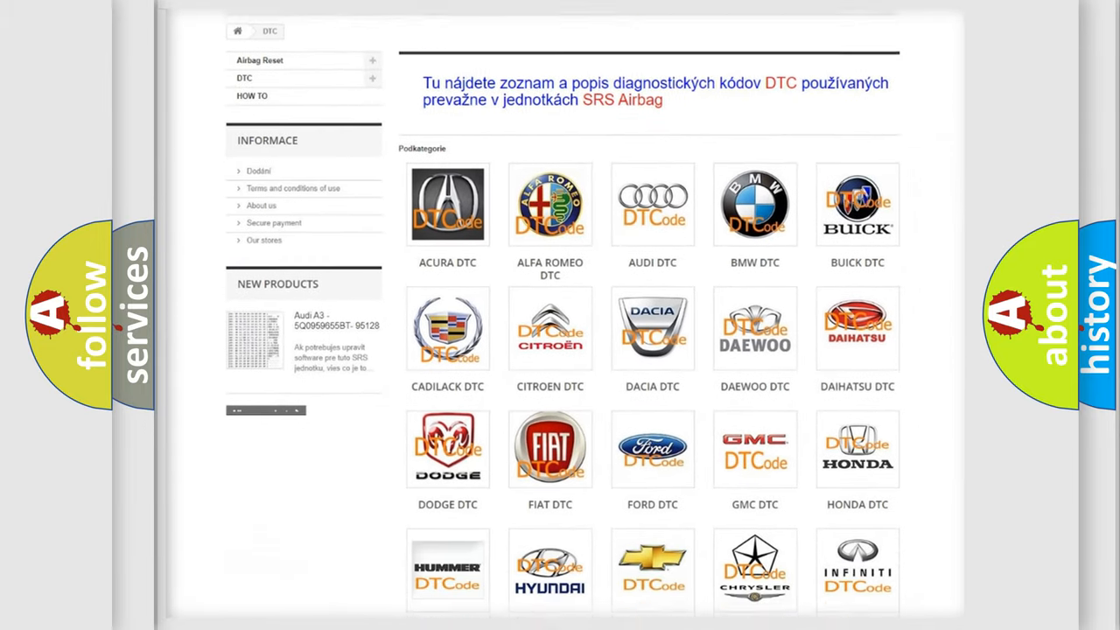
scroll("down", 3)
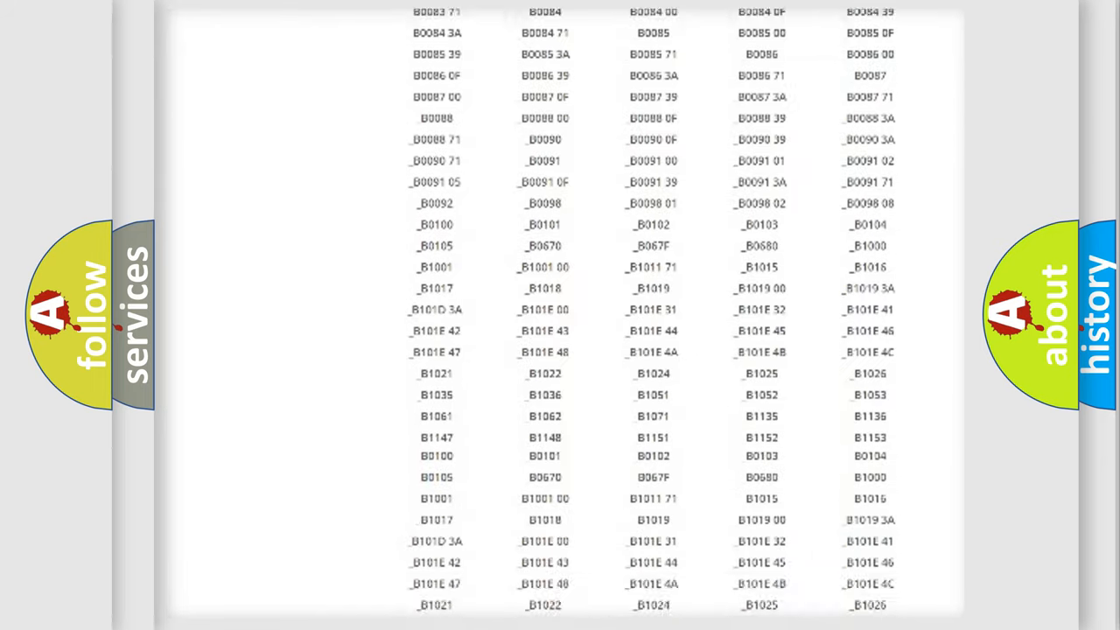
scroll("up", 3)
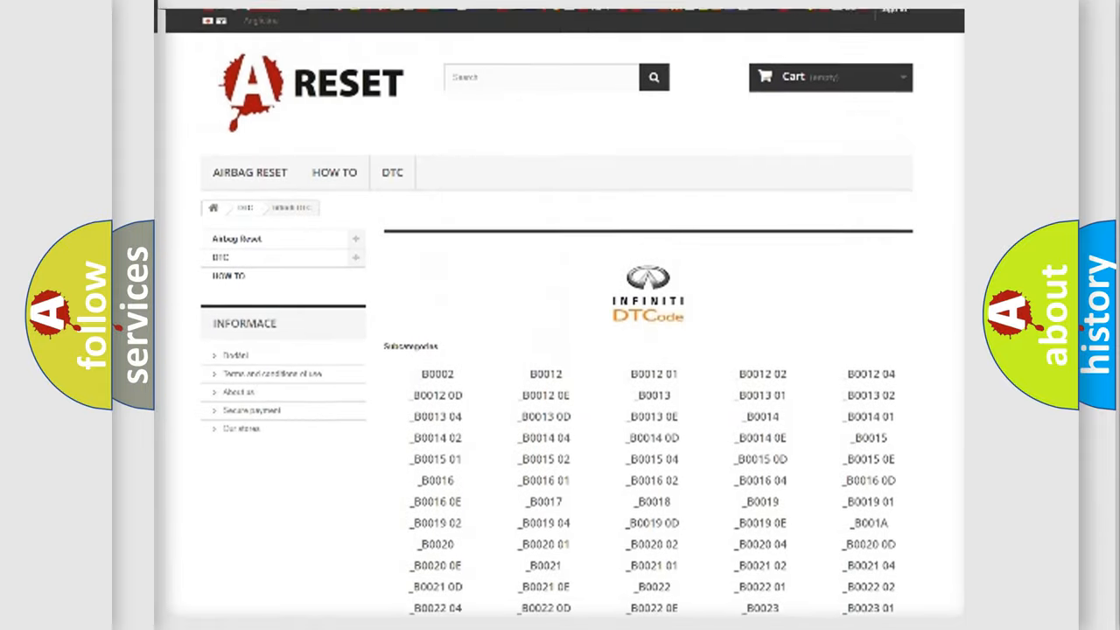